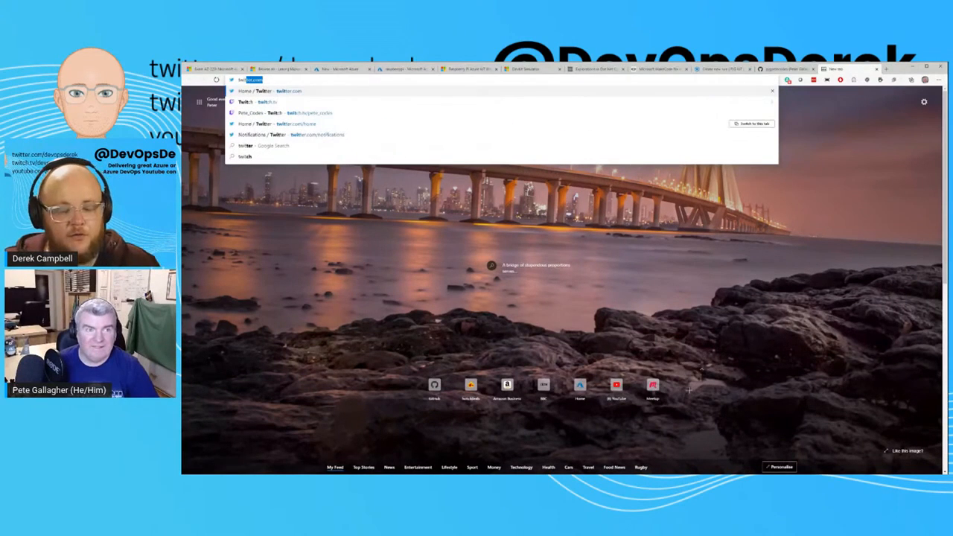
# Step: Switch back to the Exam AZ-220 Microsoft Azure IoT Developer tab
pyautogui.click(264, 112)
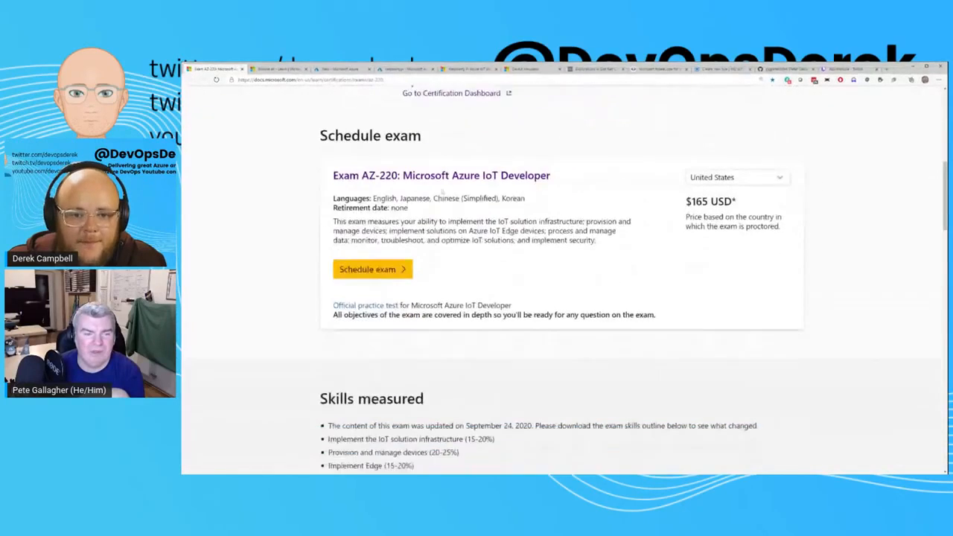
# Step: Scroll down past Schedule exam to the Skills measured list with weightings
pyautogui.scroll(-3)
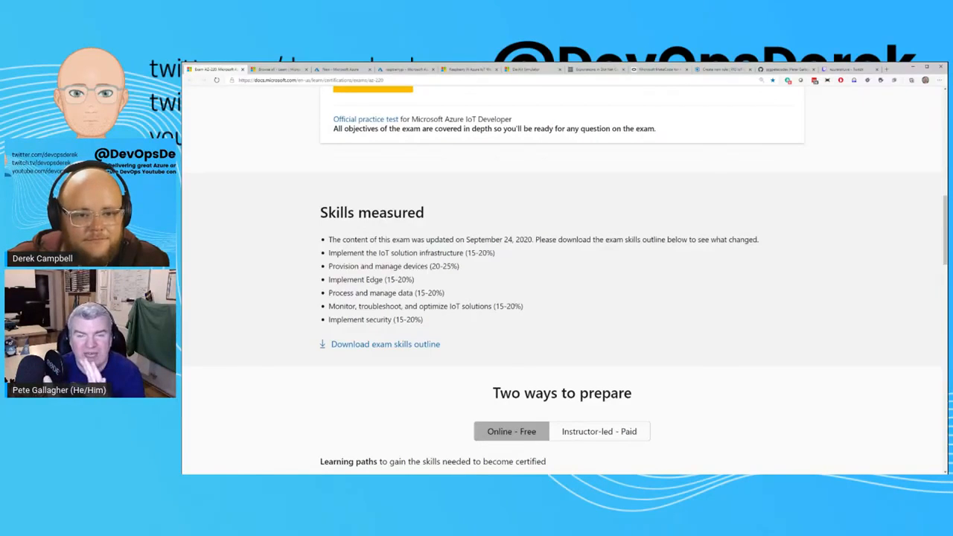